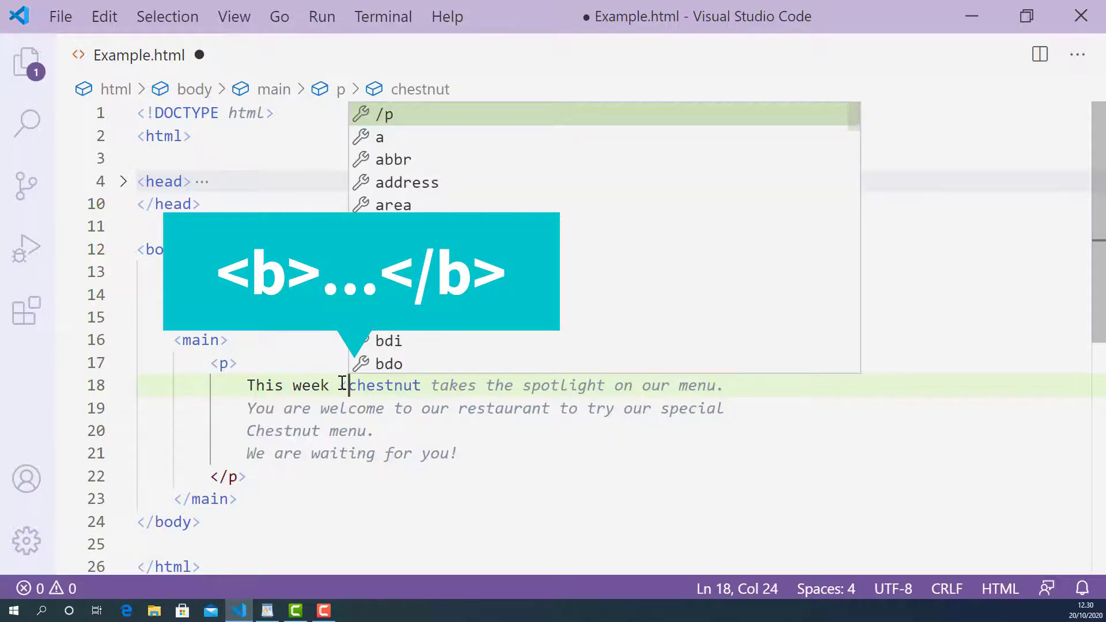
# Step: Wrap the first 'chestnut' on line 18 in <b></b> tags
pyautogui.write('<b>')
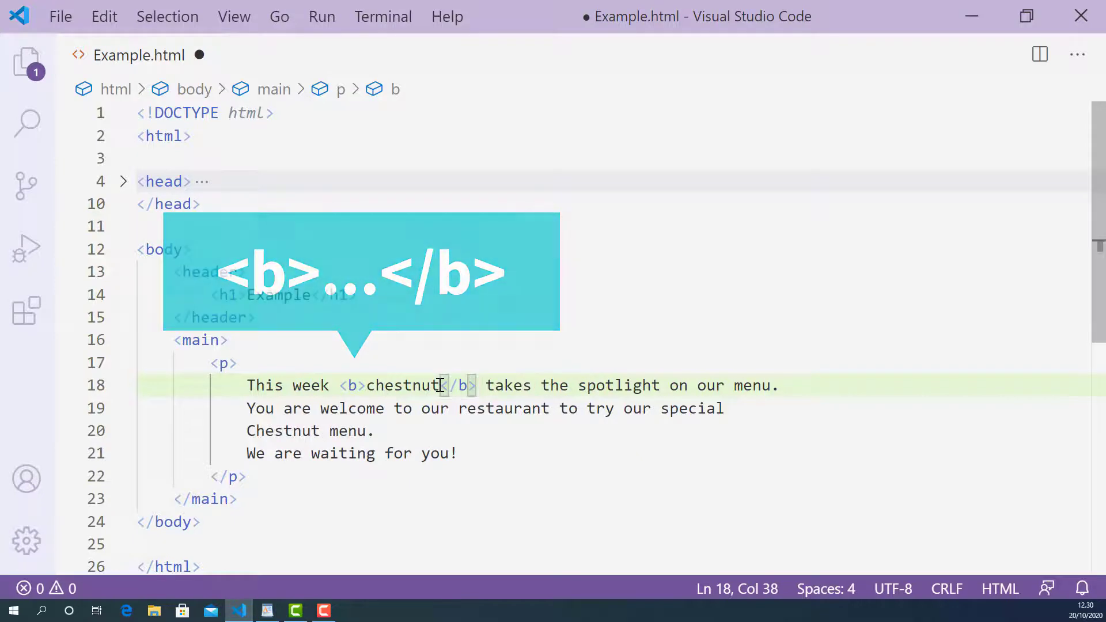
# Step: Wrap 'Chestnut' on line 20 in <b></b> tags and save Example.html
pyautogui.click(249, 431)
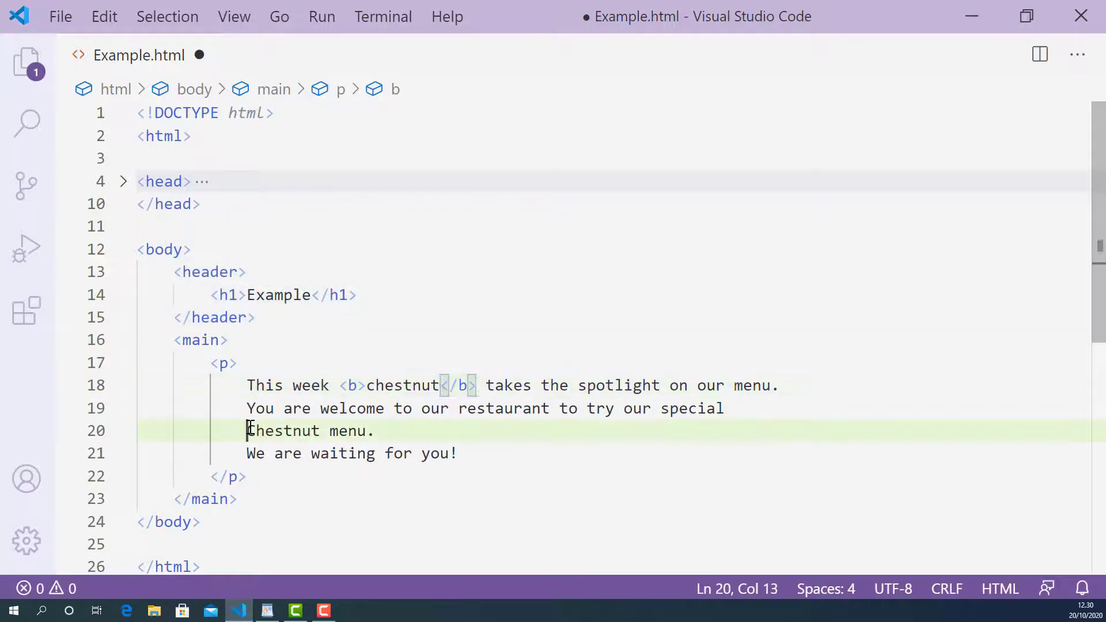
pyautogui.write('b')
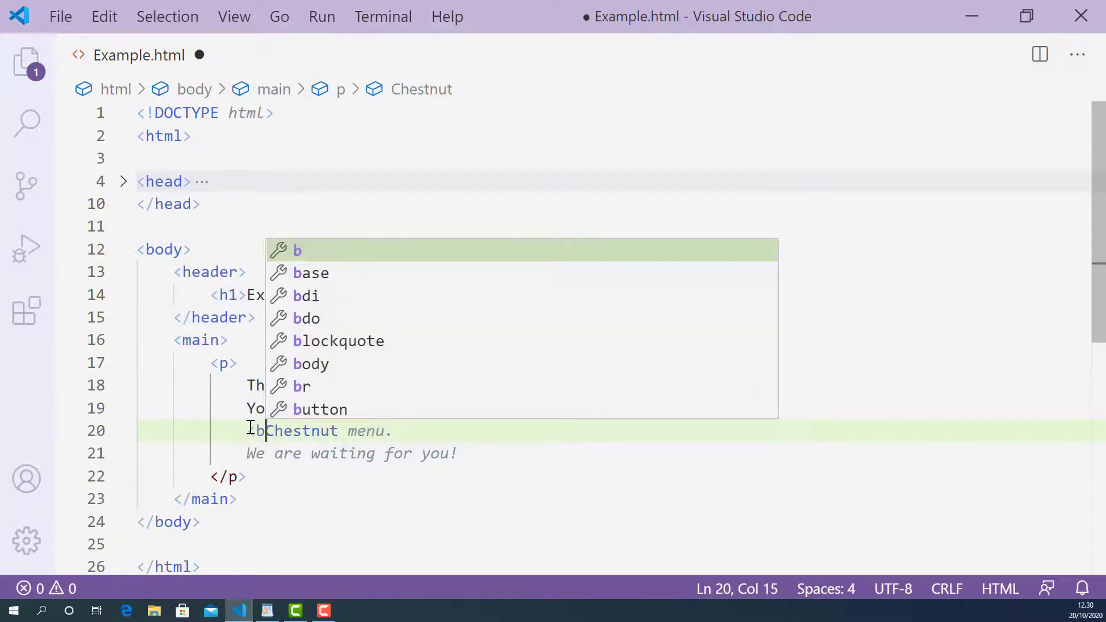
pyautogui.press('Tab')
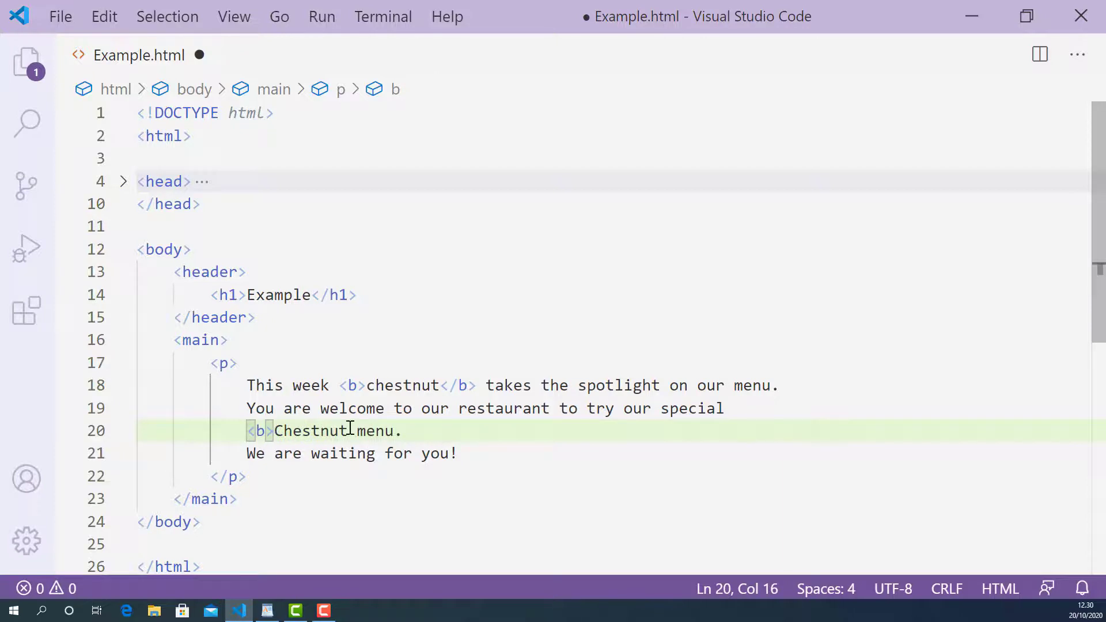
pyautogui.write('/b>')
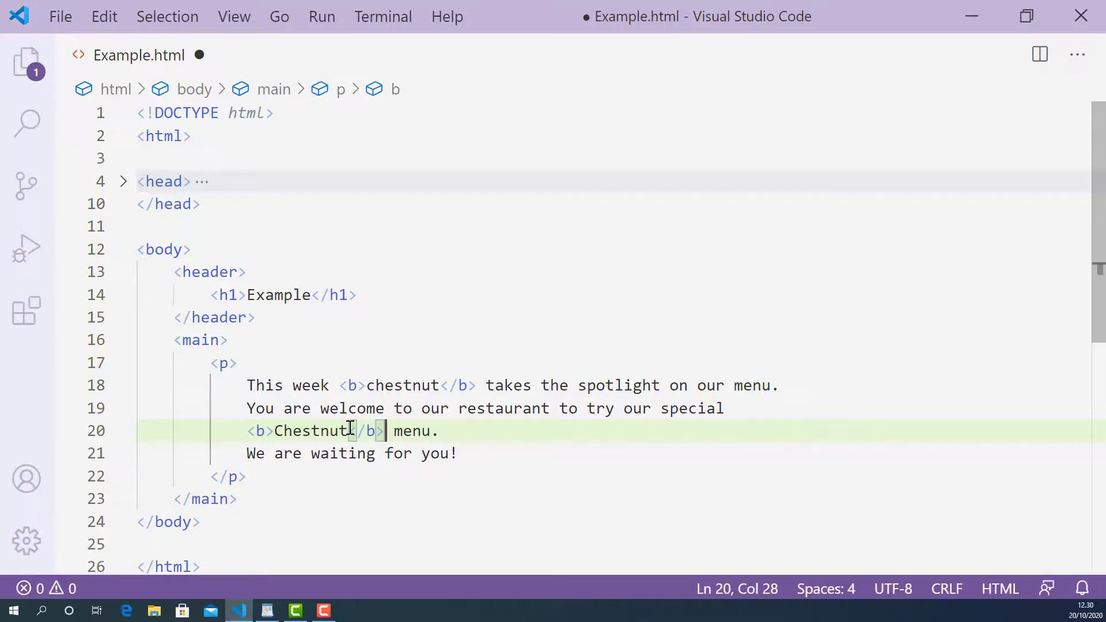
pyautogui.press('ctrl+s')
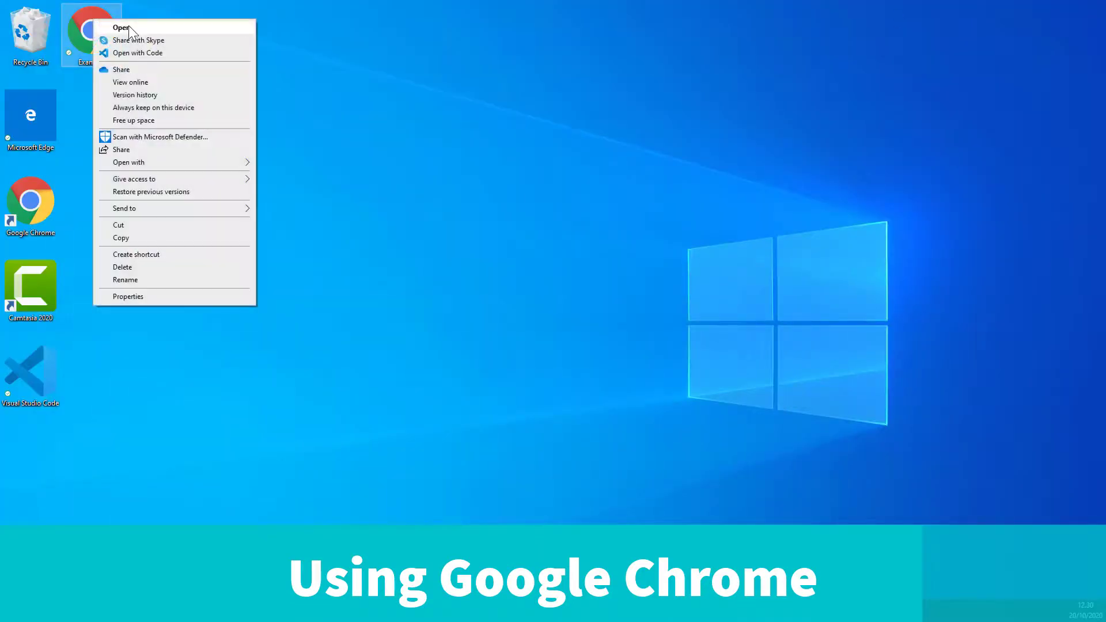
# Step: View Example.html in Google Chrome with both chestnut words rendered bold
pyautogui.click(120, 28)
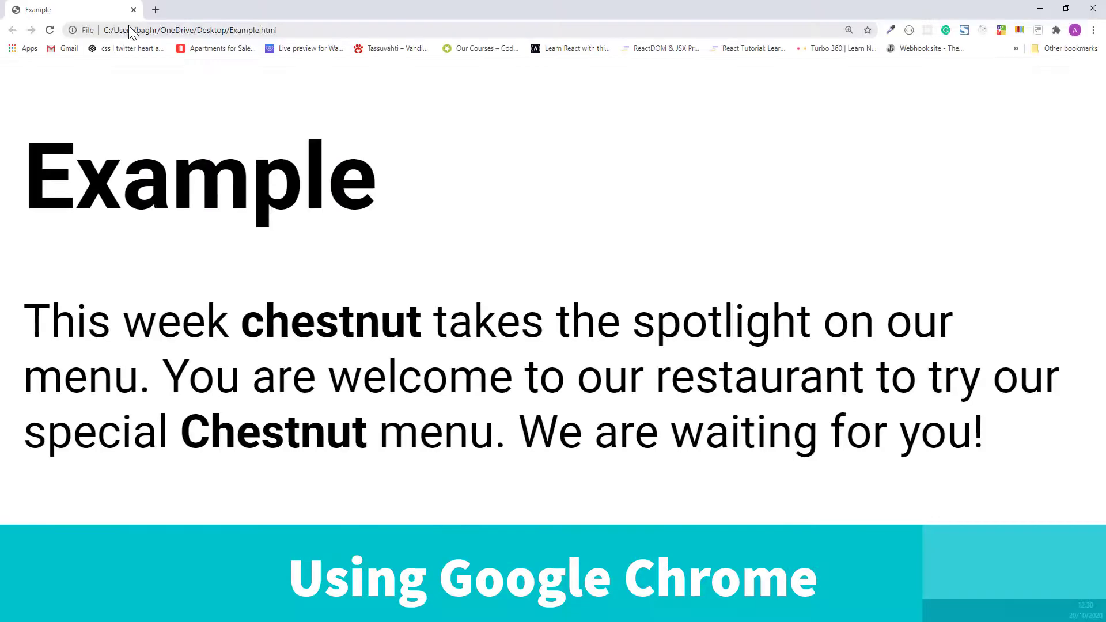